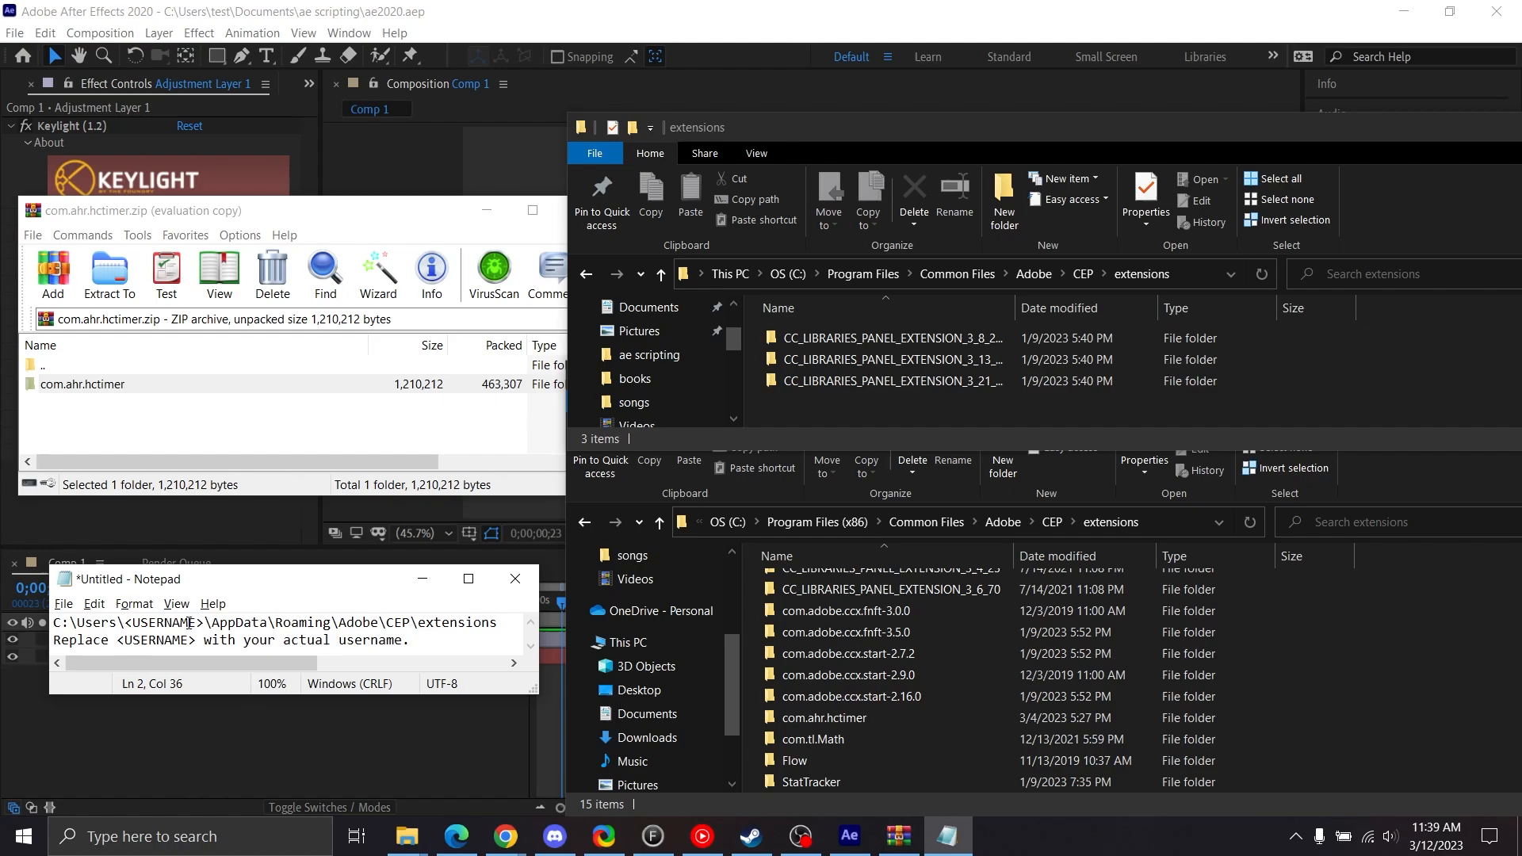
- Select the <USERNAME> placeholder in the CEP extensions path in Notepad
{"action": "double_click", "coordinate": [161, 623]}
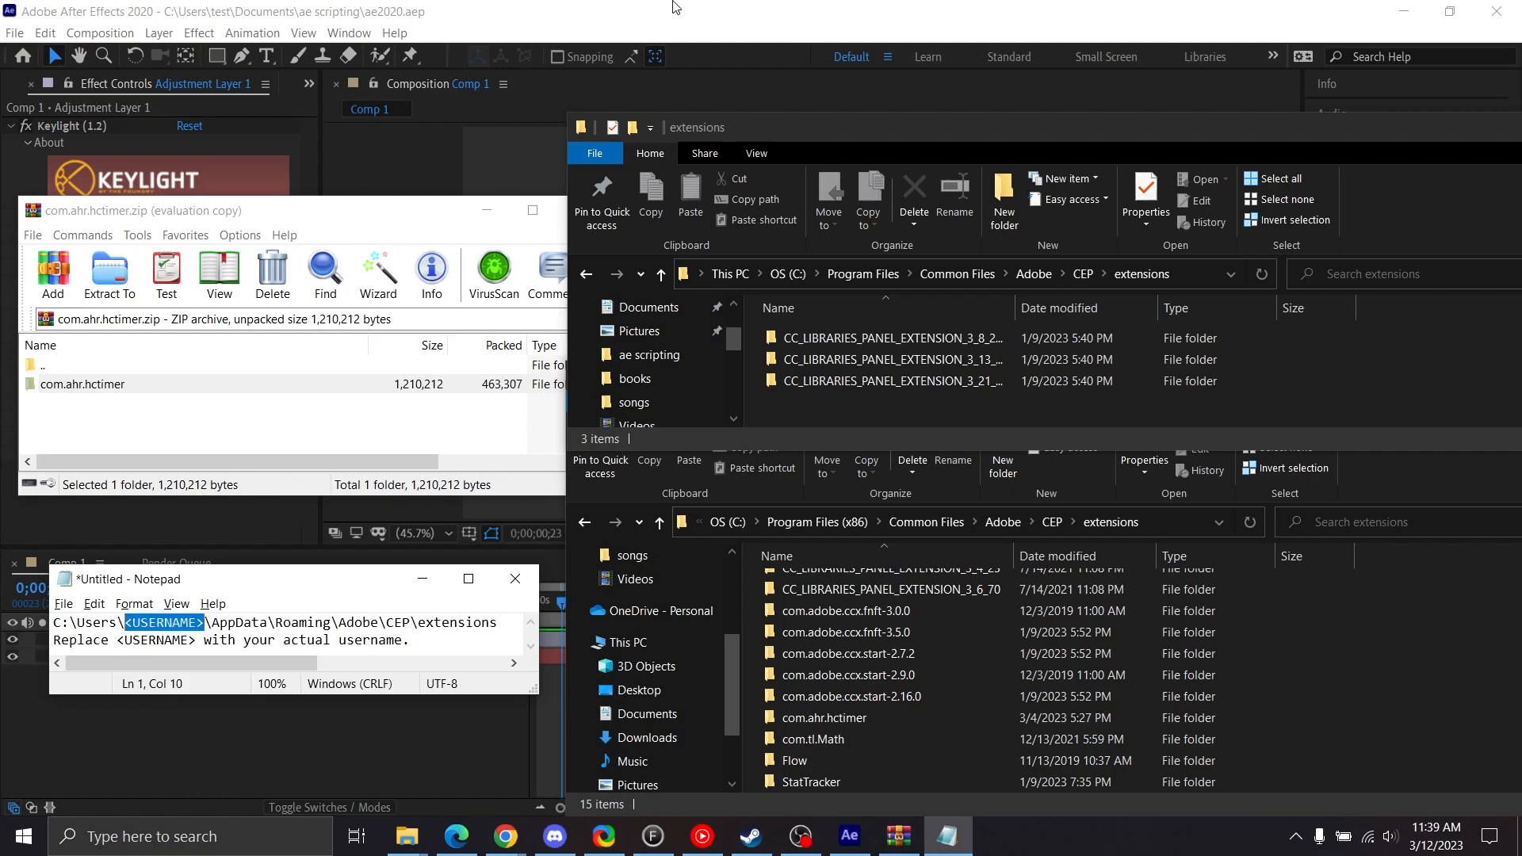
- Confirm StatTracker is checked under Window > Extensions, then close the menu
{"action": "left_click", "coordinate": [350, 32]}
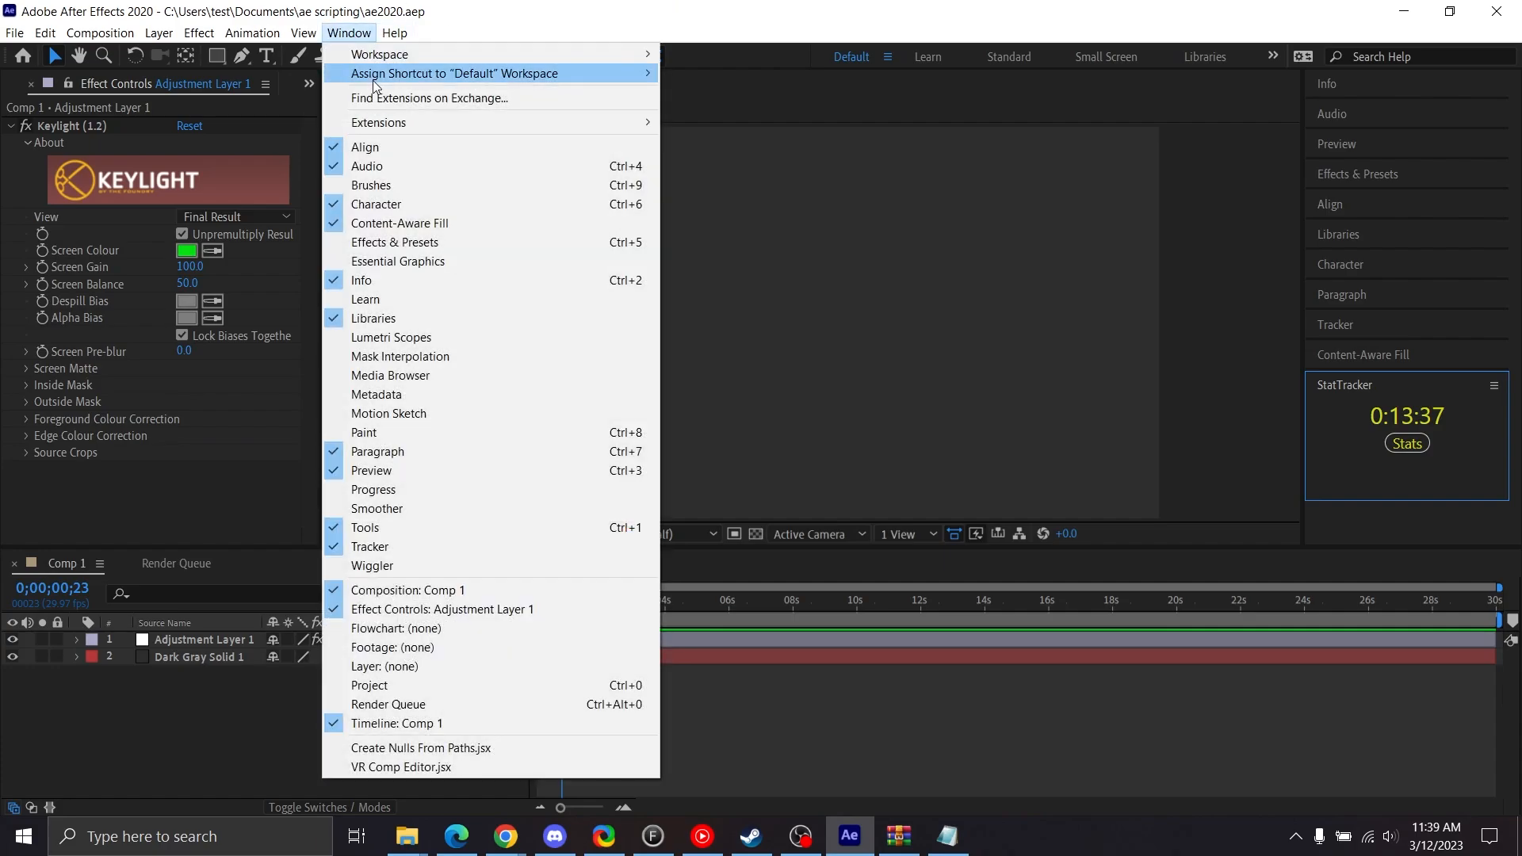
{"action": "mouse_move", "coordinate": [378, 122]}
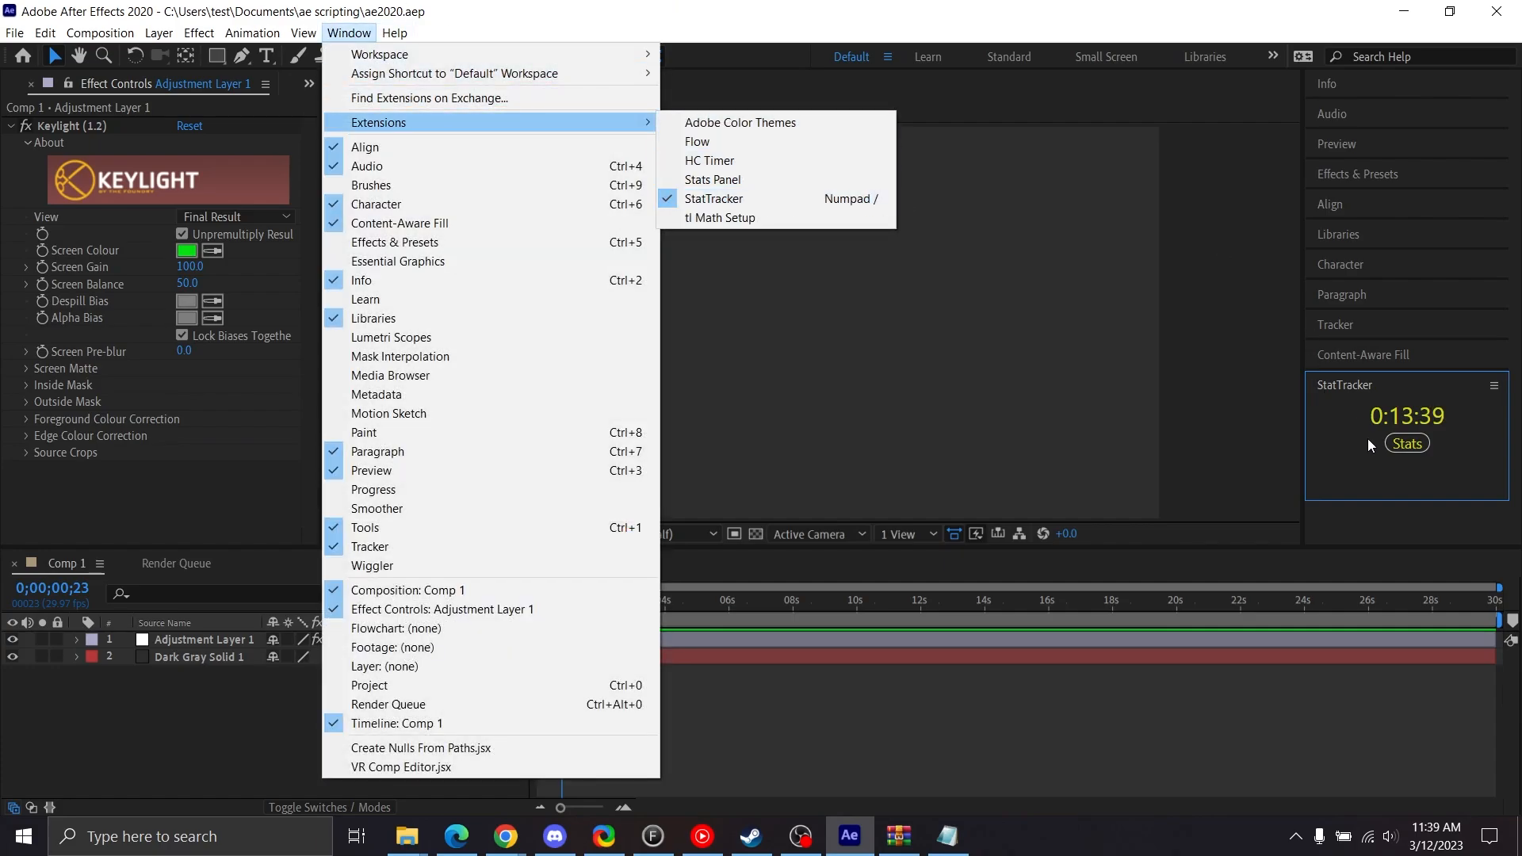
{"action": "left_click", "coordinate": [1493, 386]}
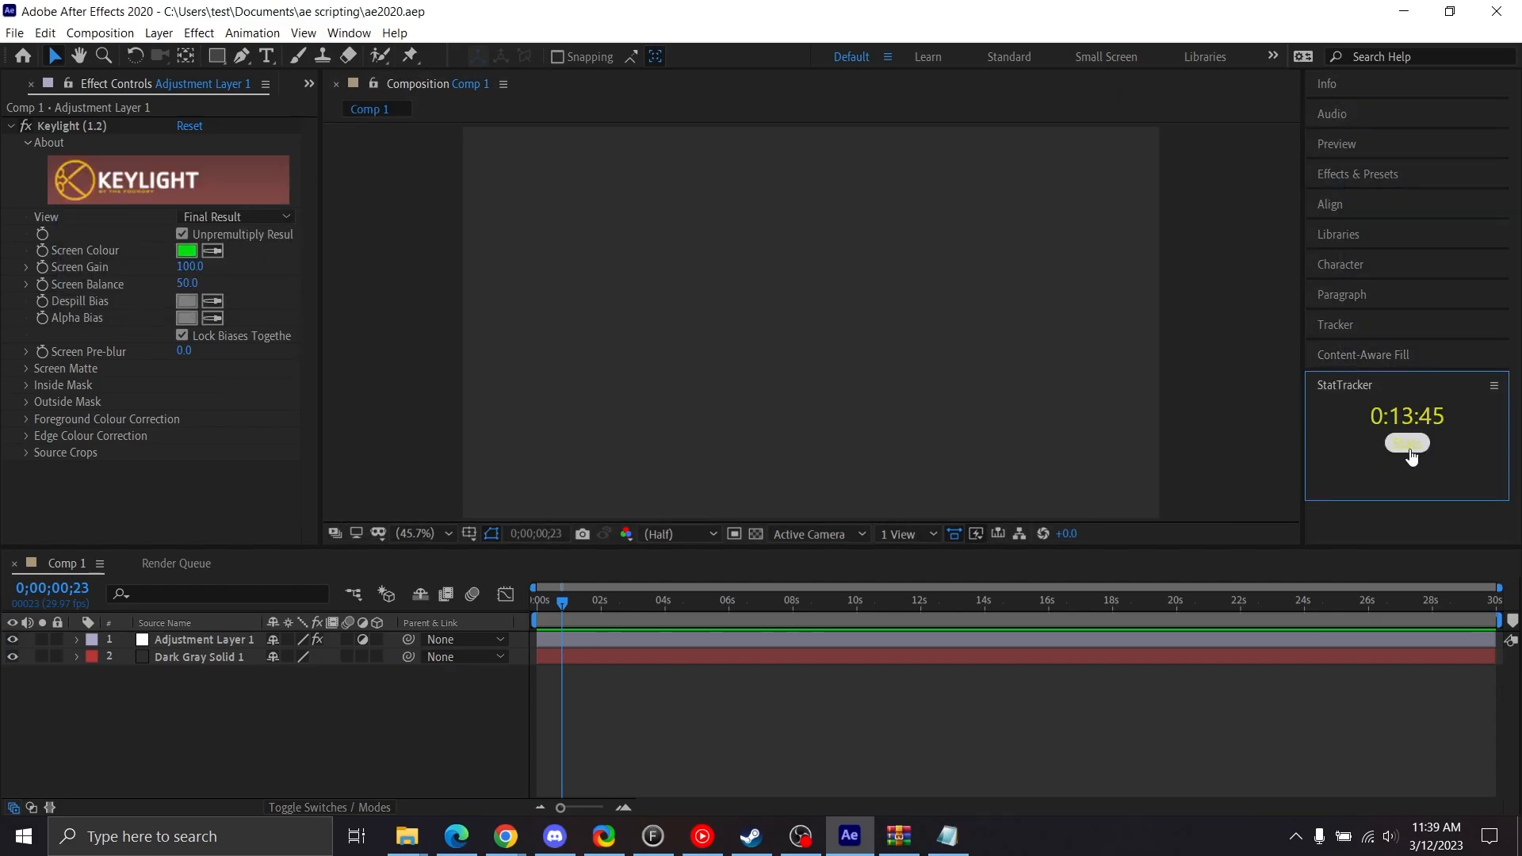
- Set StatTracker's Text Color preference to #D7D7D7 and close the Stats Panel
{"action": "left_click", "coordinate": [1407, 443]}
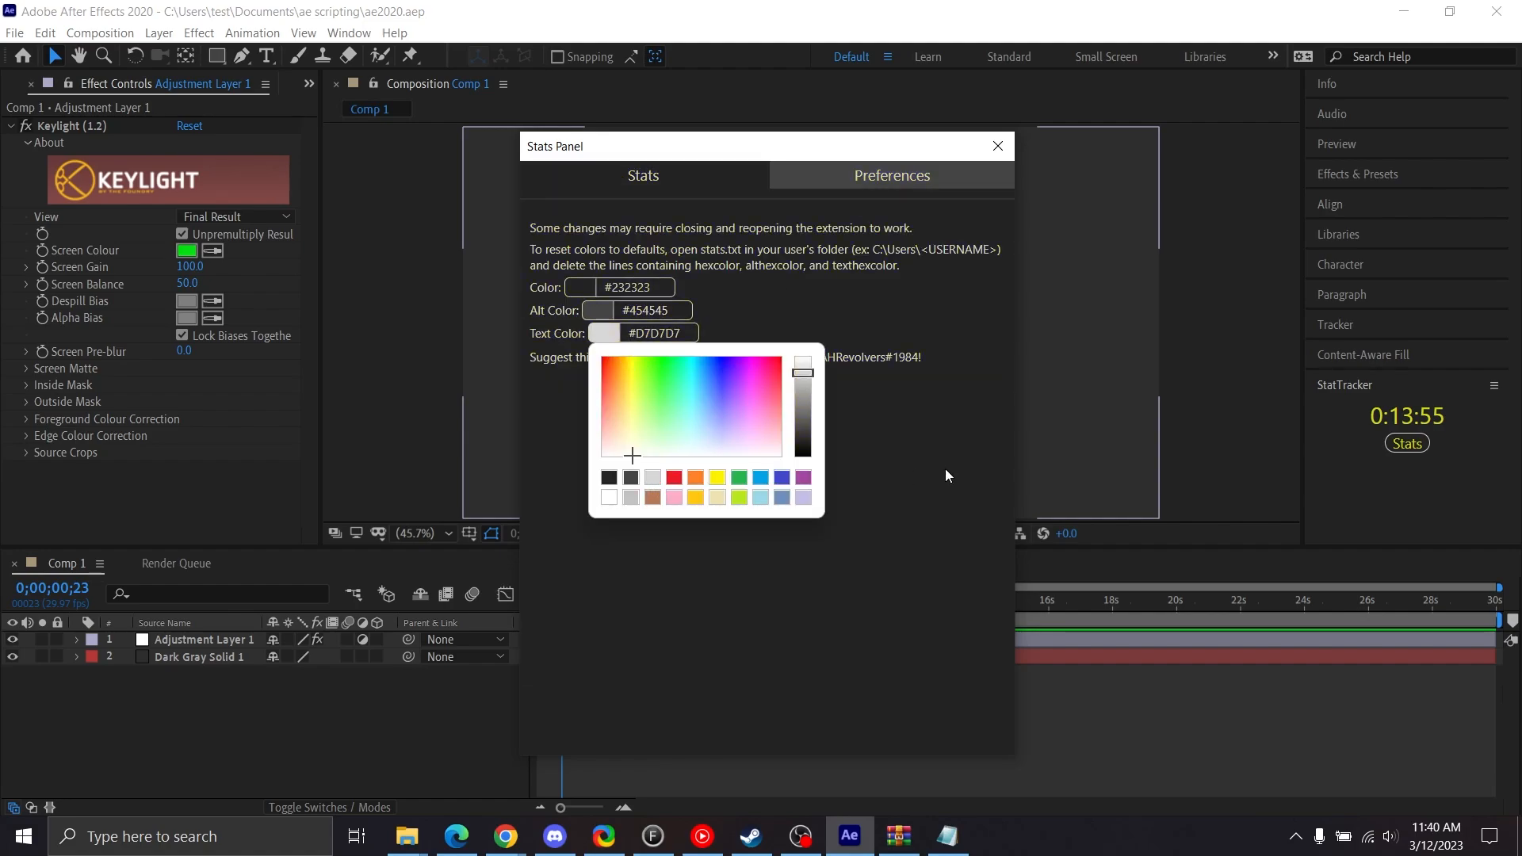
{"action": "left_click", "coordinate": [998, 146]}
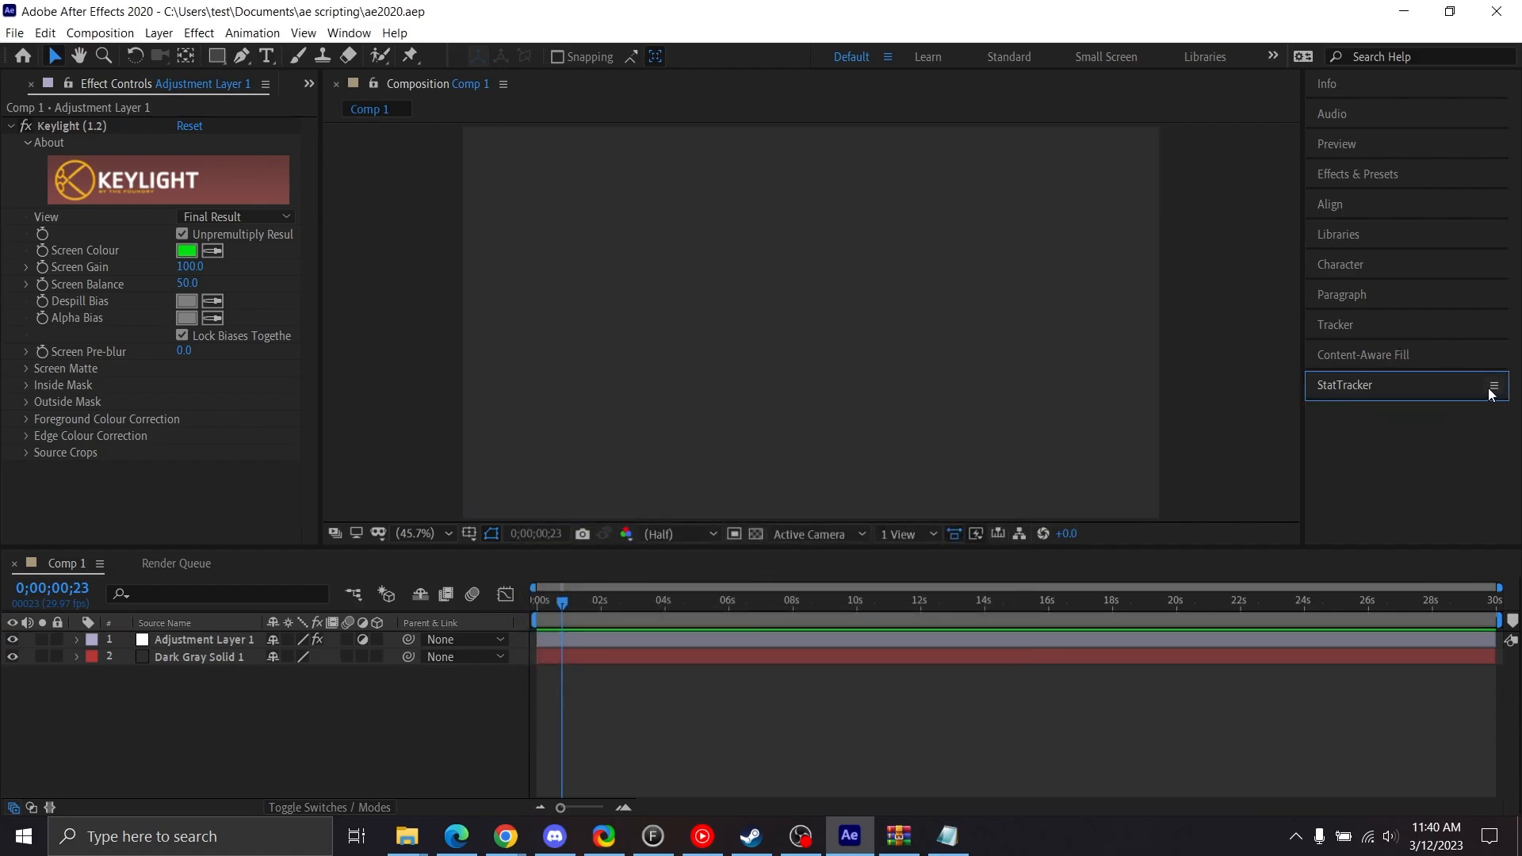
- Reload the StatTracker panel, then open the C:\Users\test folder containing stats.txt
{"action": "left_click", "coordinate": [349, 33]}
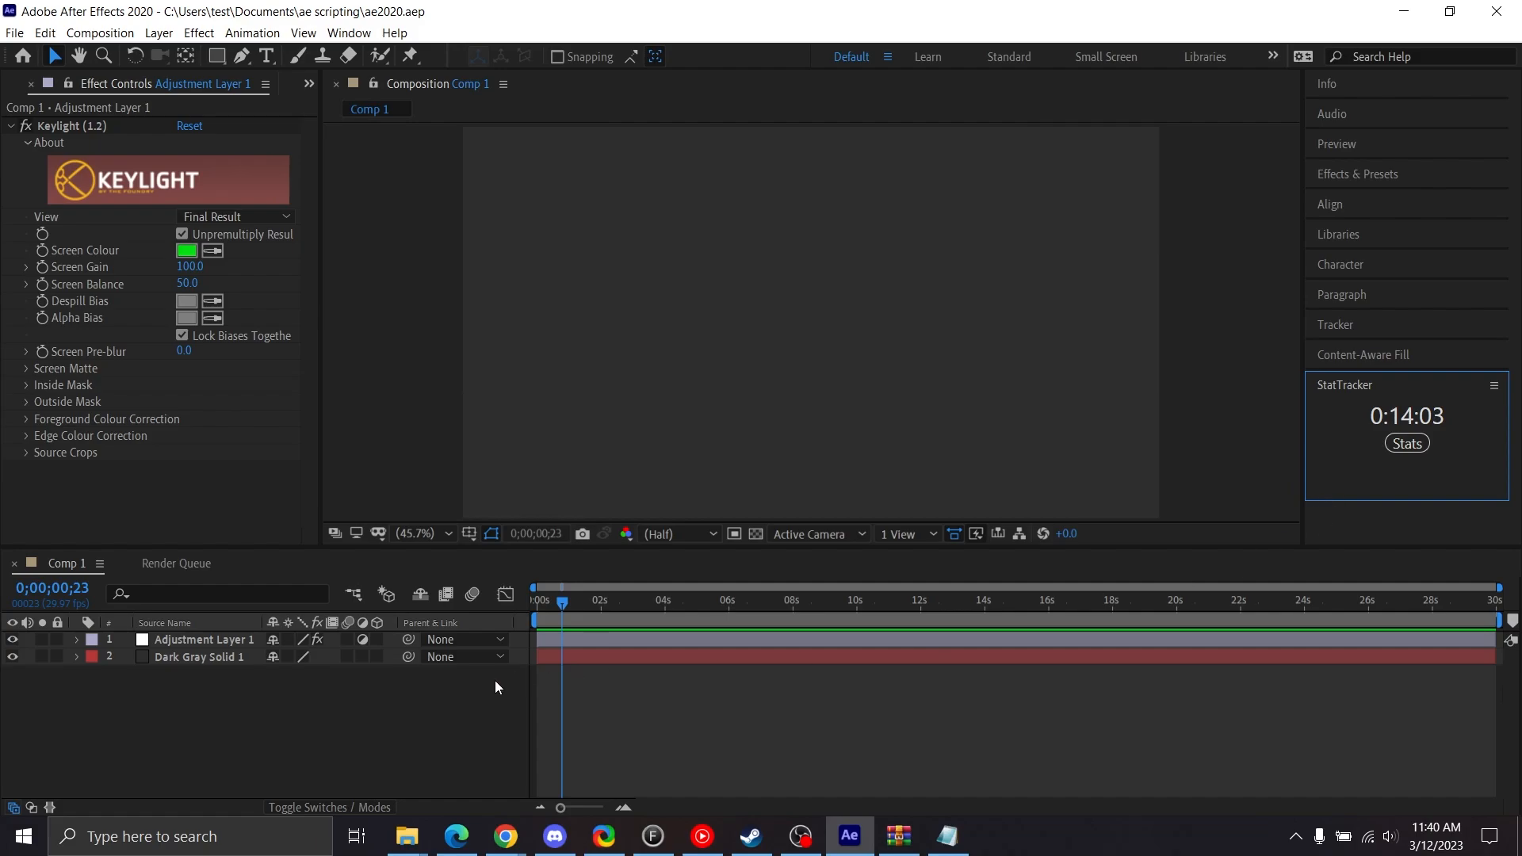
{"action": "left_click", "coordinate": [406, 836]}
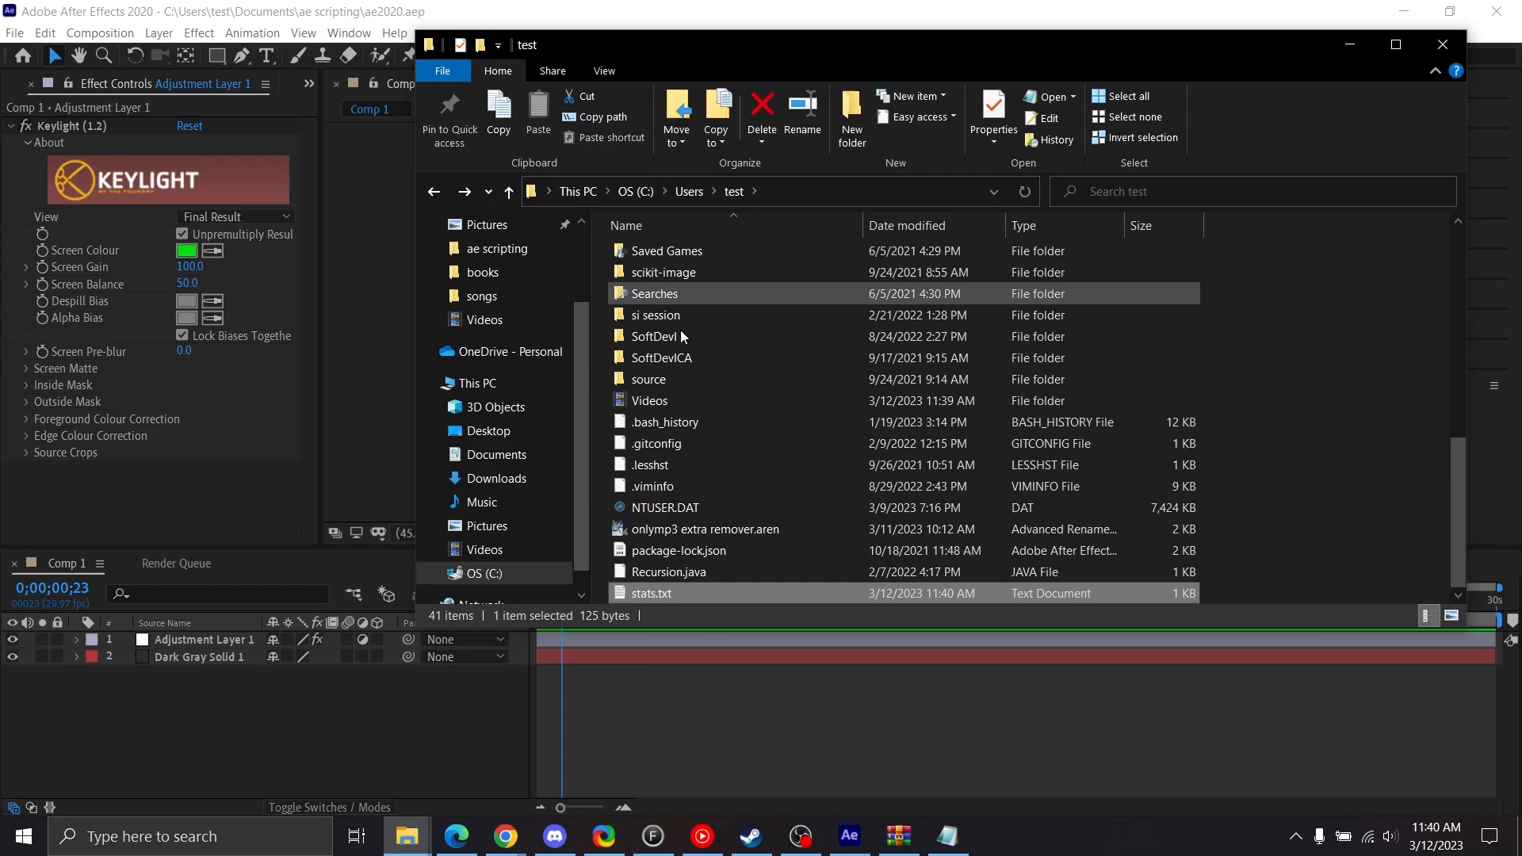
- Open stats.txt in Notepad and highlight the texthexcolor,#D7D7D7 entries
{"action": "double_click", "coordinate": [651, 593]}
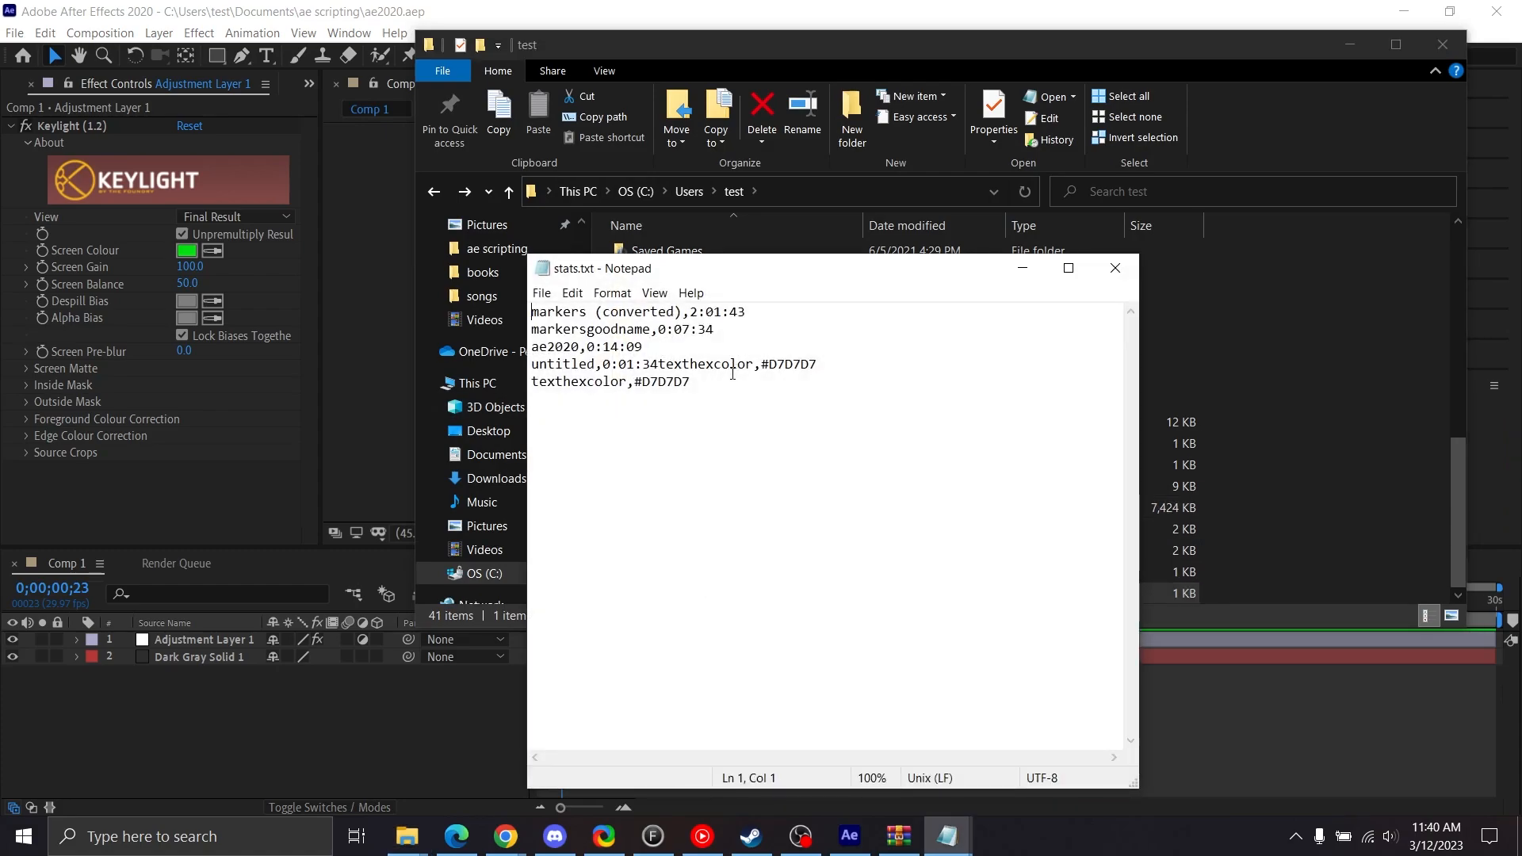
{"action": "left_click_drag", "start_coordinate": [656, 363], "coordinate": [689, 380]}
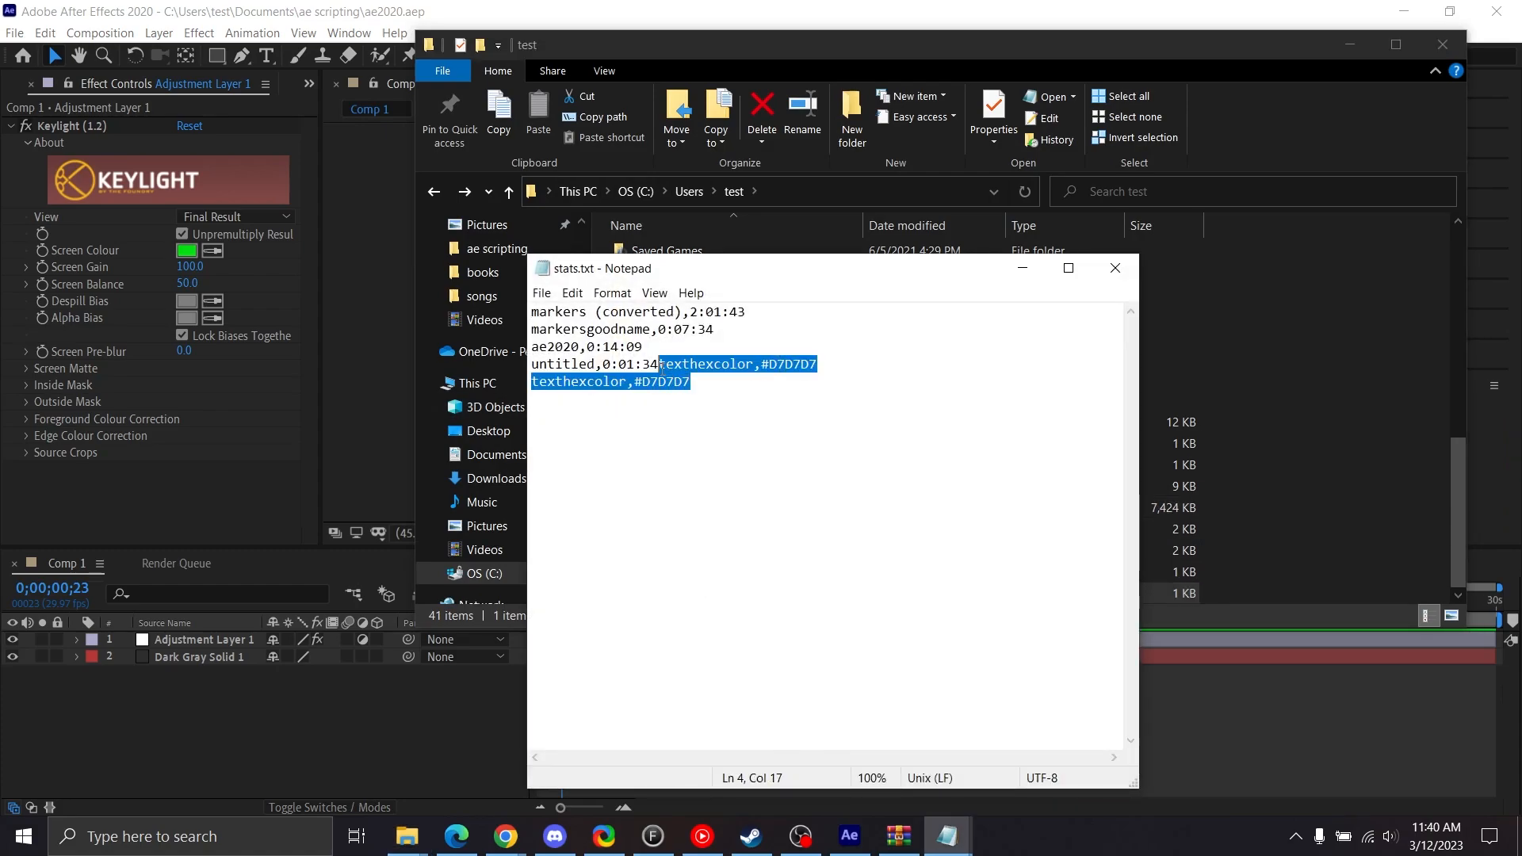
{"action": "mouse_move", "coordinate": [757, 395]}
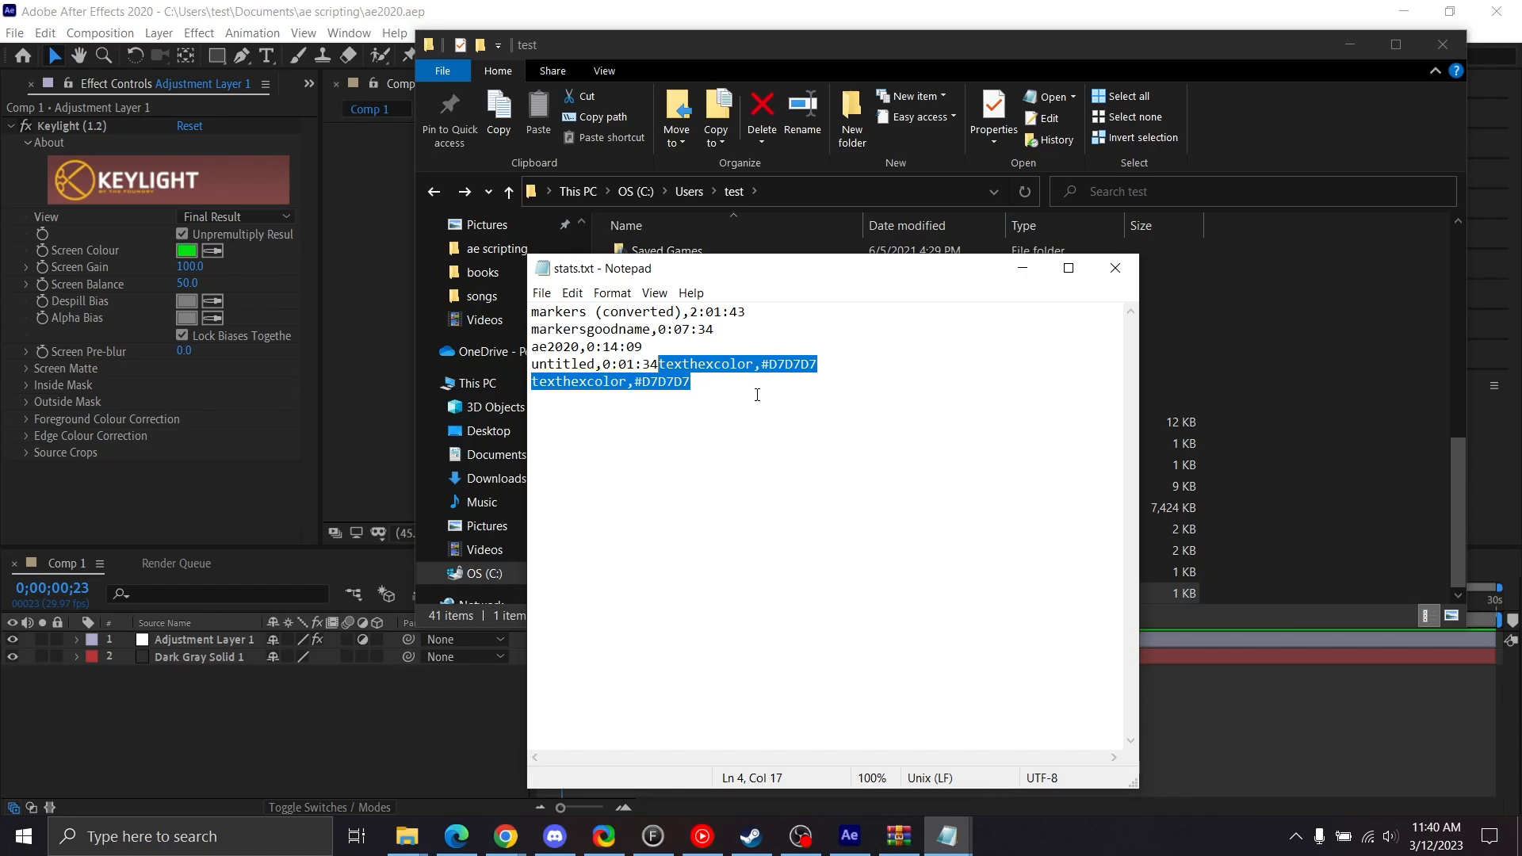